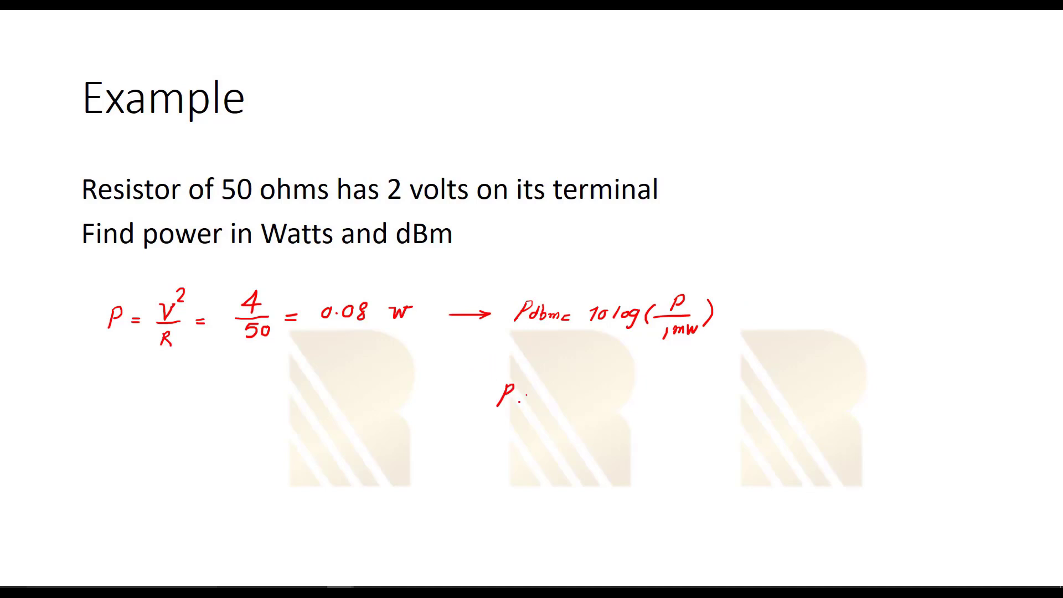
Annotate the slide: 0.08 W = 80 mW, PdBm = 10 log(80mW/1mW) ≈ 19 dBm.
type("dBr")
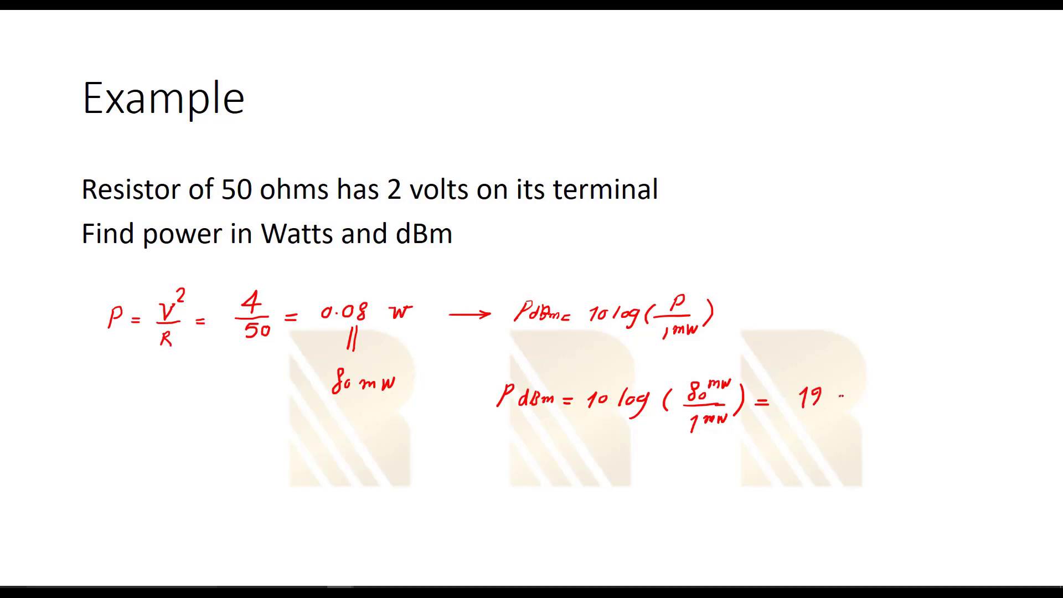
type("dB")
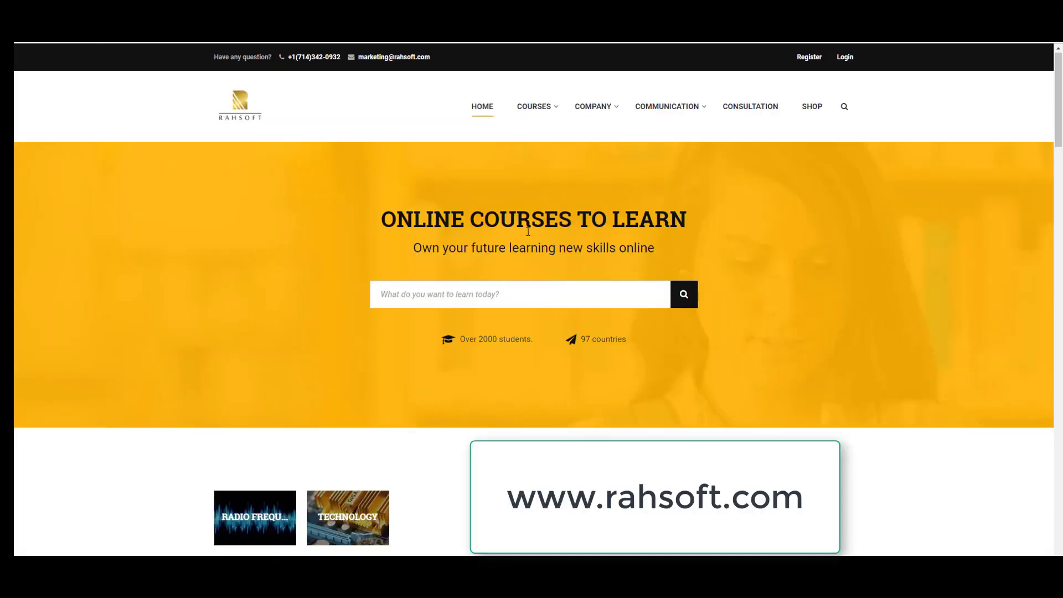
Open the $80 RF Fundamentals course page and start buying it to reach the login popup.
scroll("down", 3)
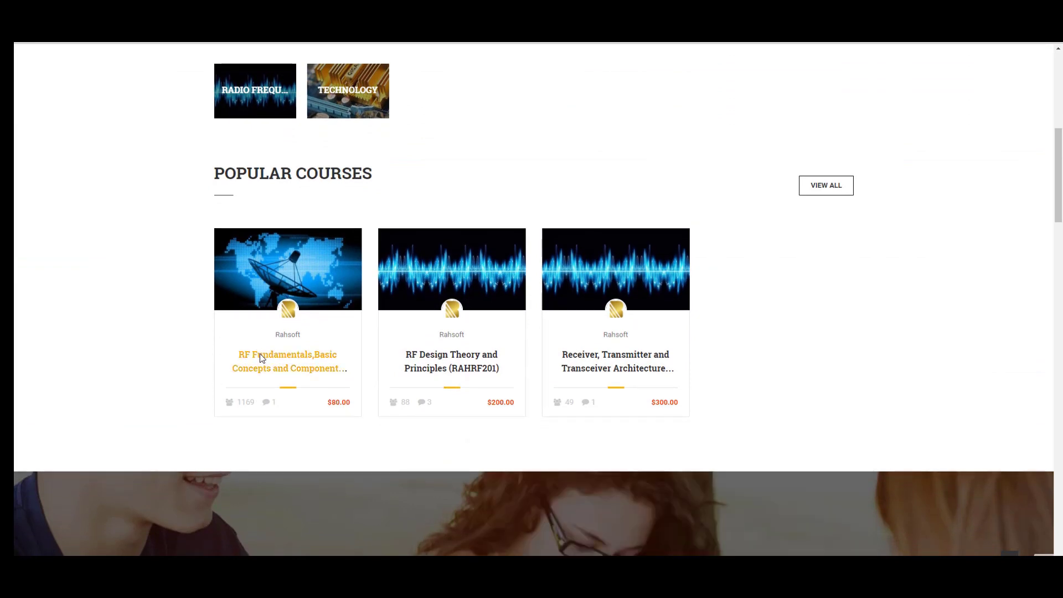
left_click(286, 360)
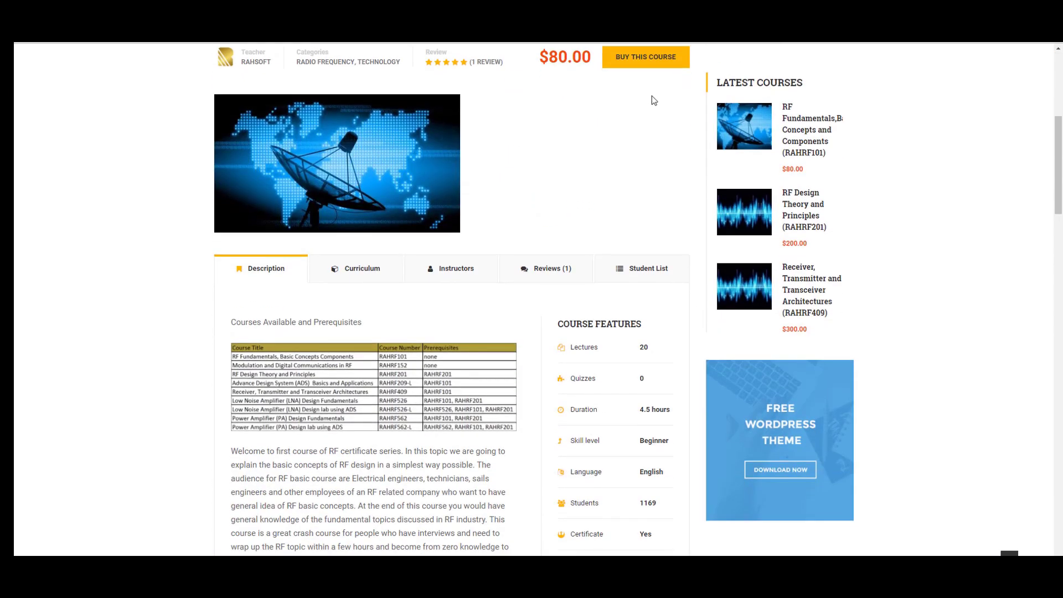
left_click(643, 57)
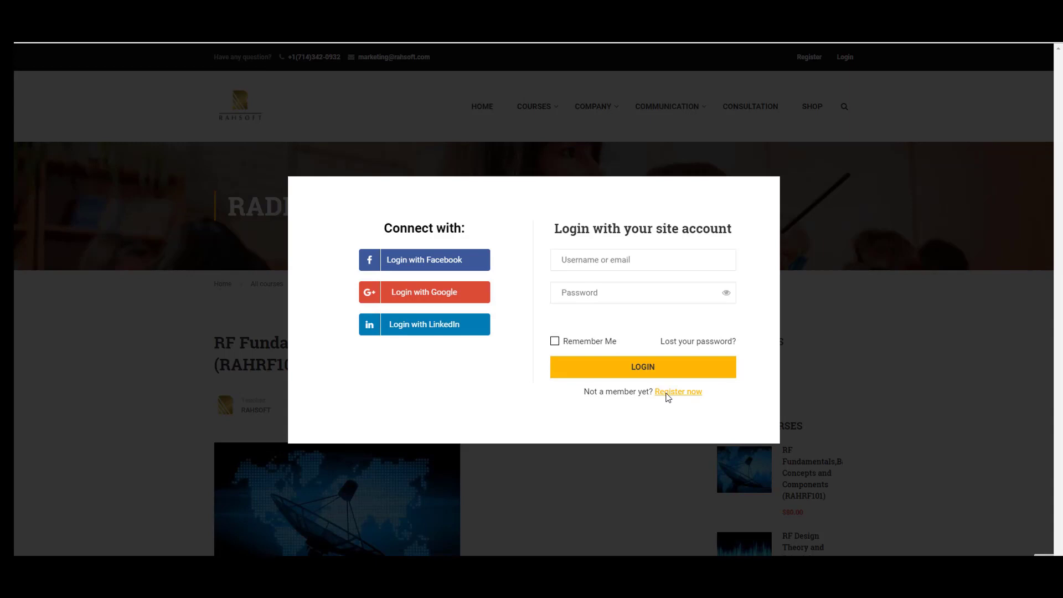
Register a new account with the 'test1' details and sign up.
left_click(677, 391)
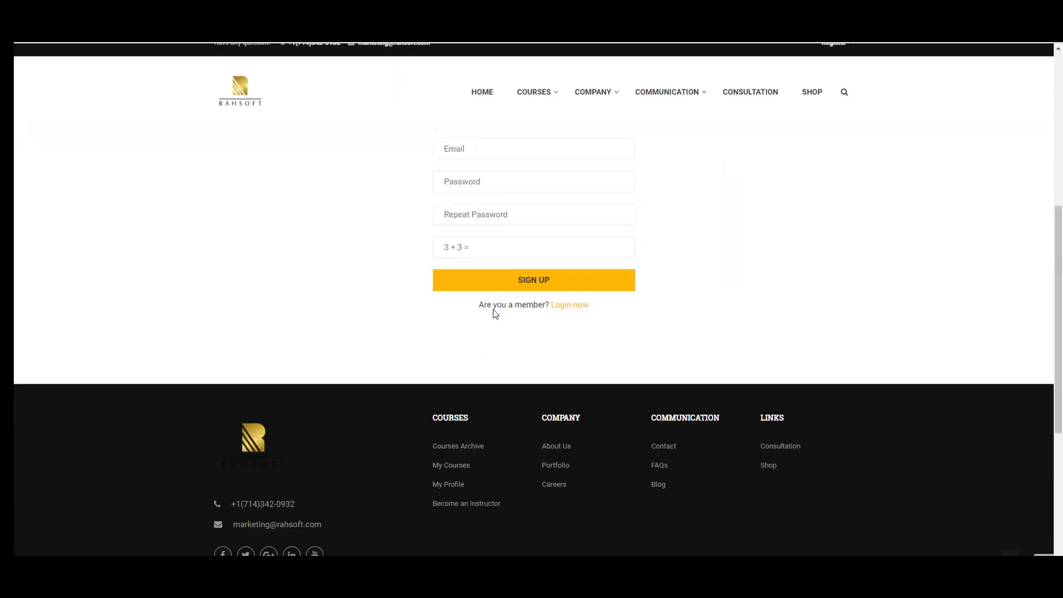
scroll("up", 3)
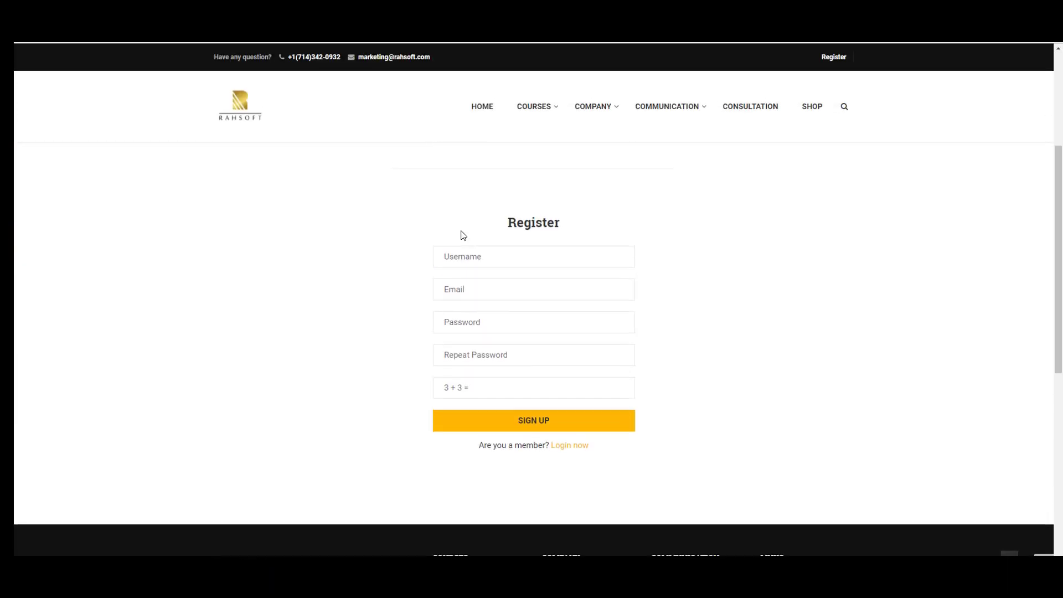
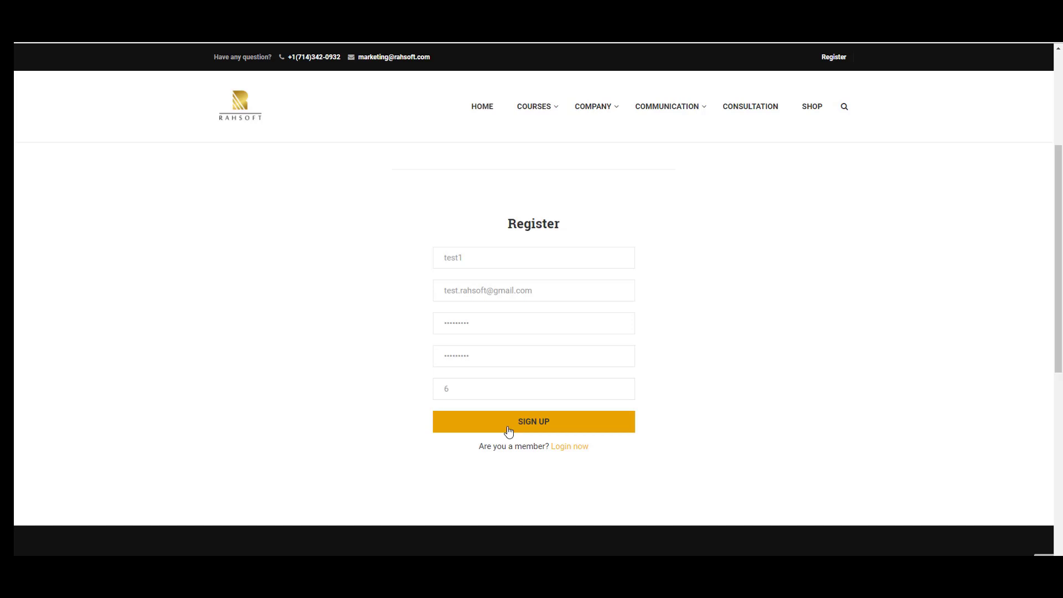
left_click(533, 421)
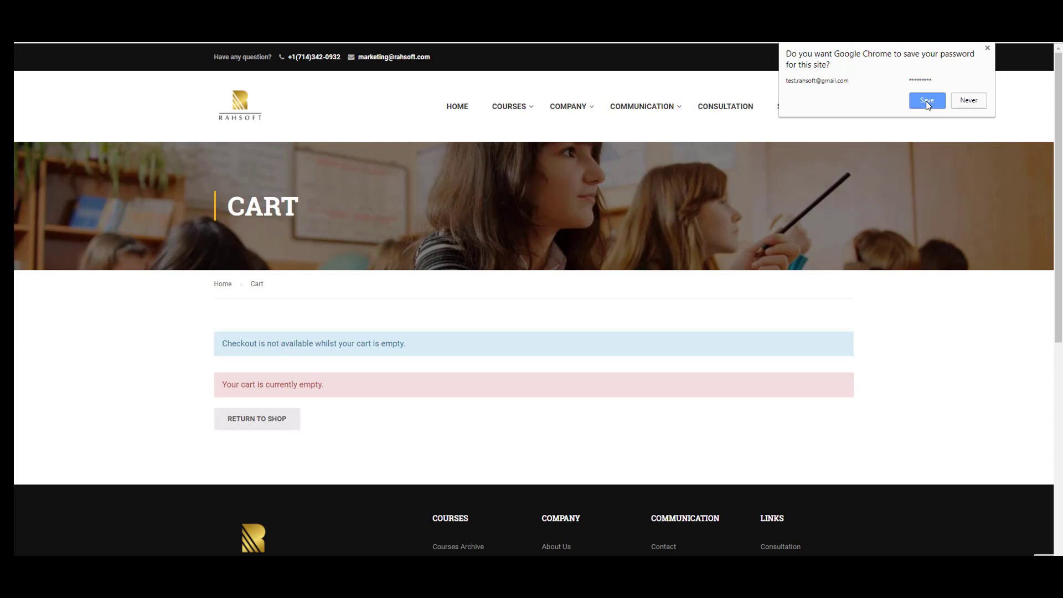
Save the new password in Chrome and go to checkout for the course.
left_click(926, 100)
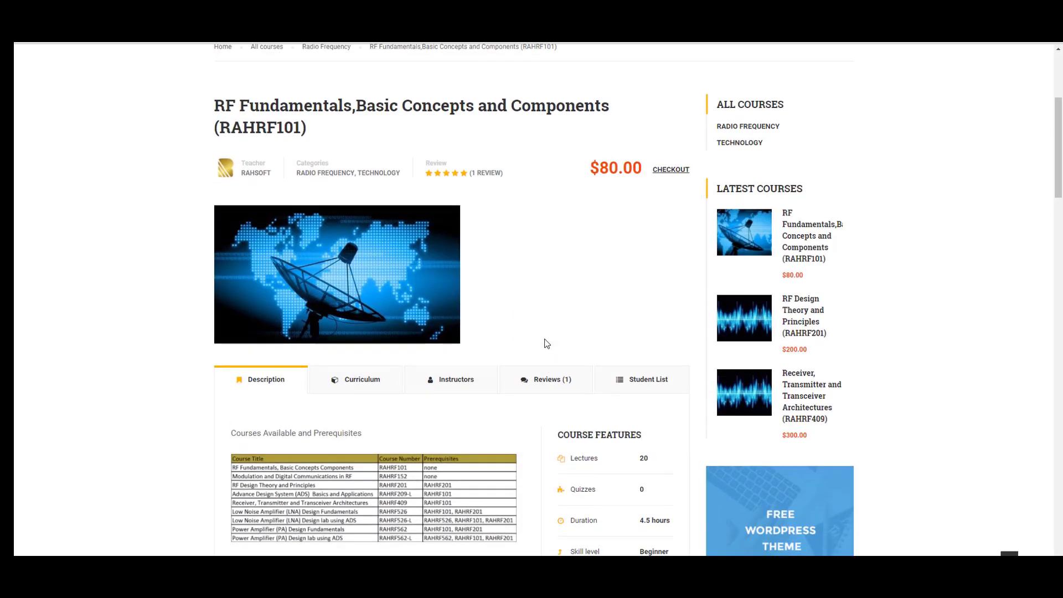
left_click(670, 169)
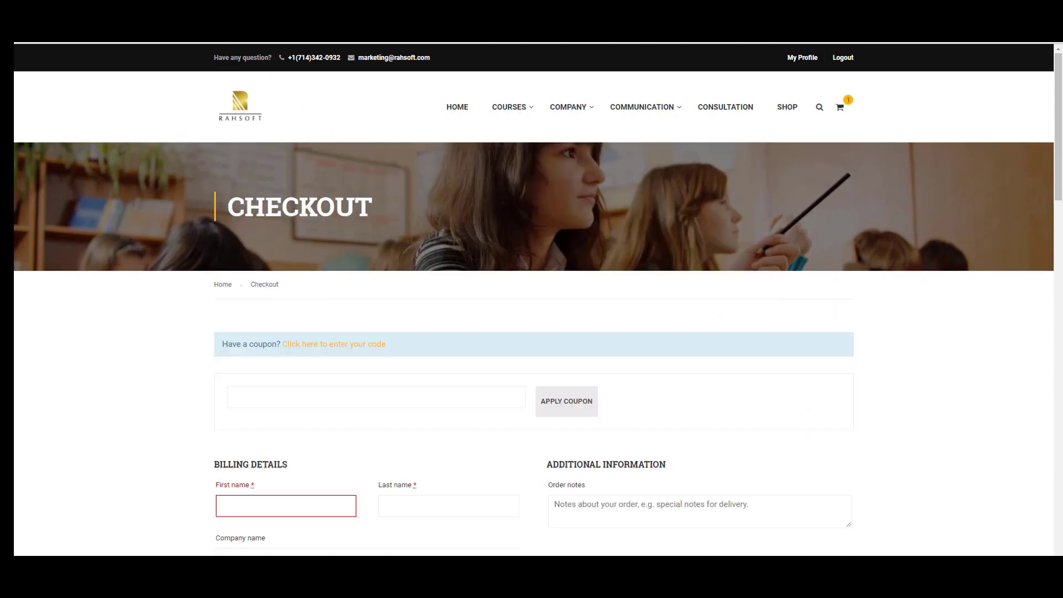
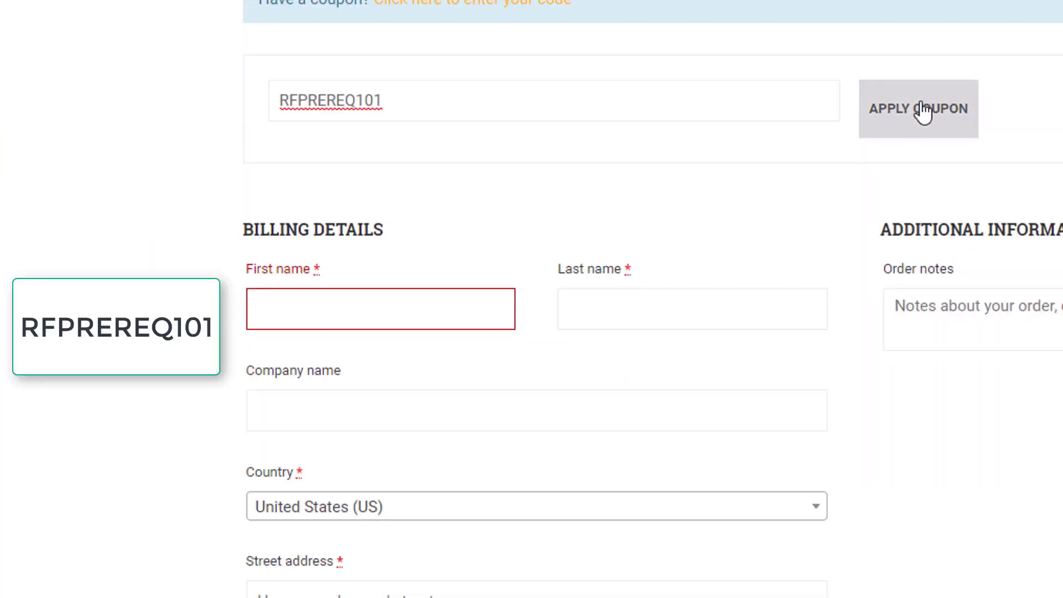
Apply coupon code RFPREREQ101 to the RF Fundamentals checkout.
left_click(918, 108)
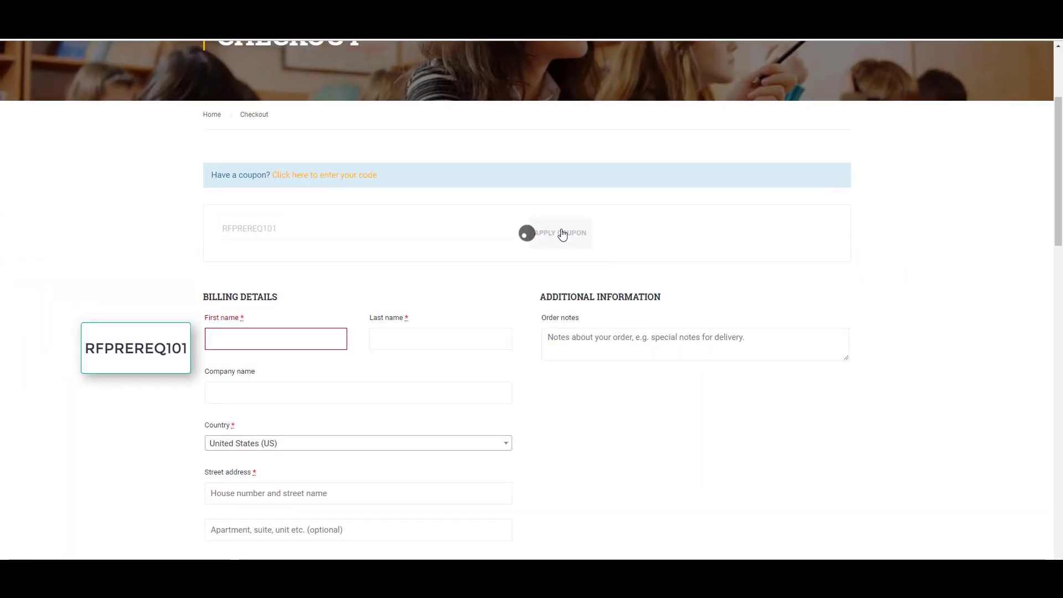
left_click(558, 233)
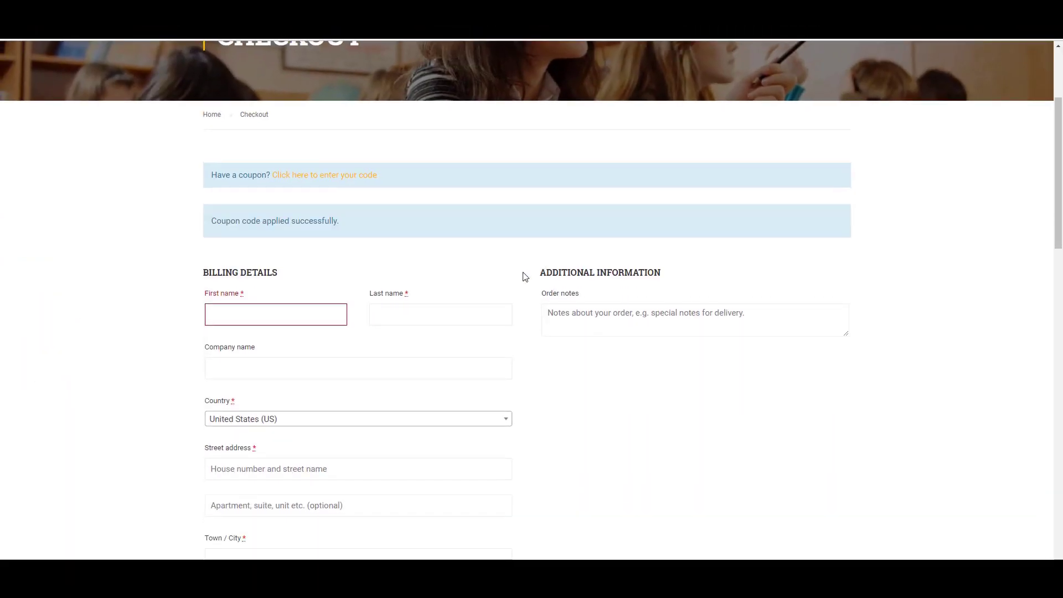
mouse_move(181, 458)
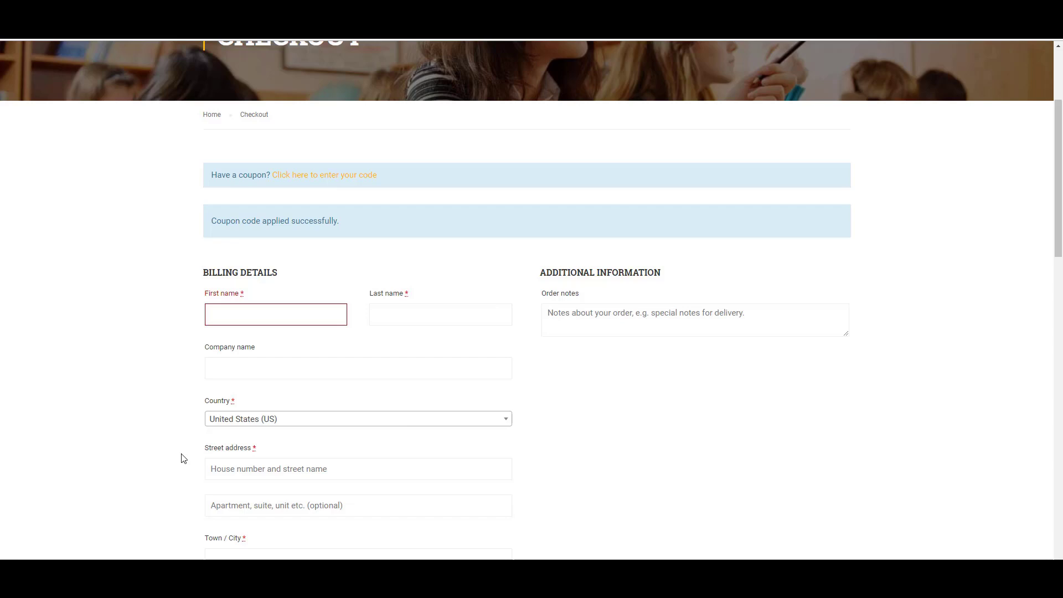
Scroll to the order summary showing the $80.00 coupon discount and $0.00 total.
scroll("down", 3)
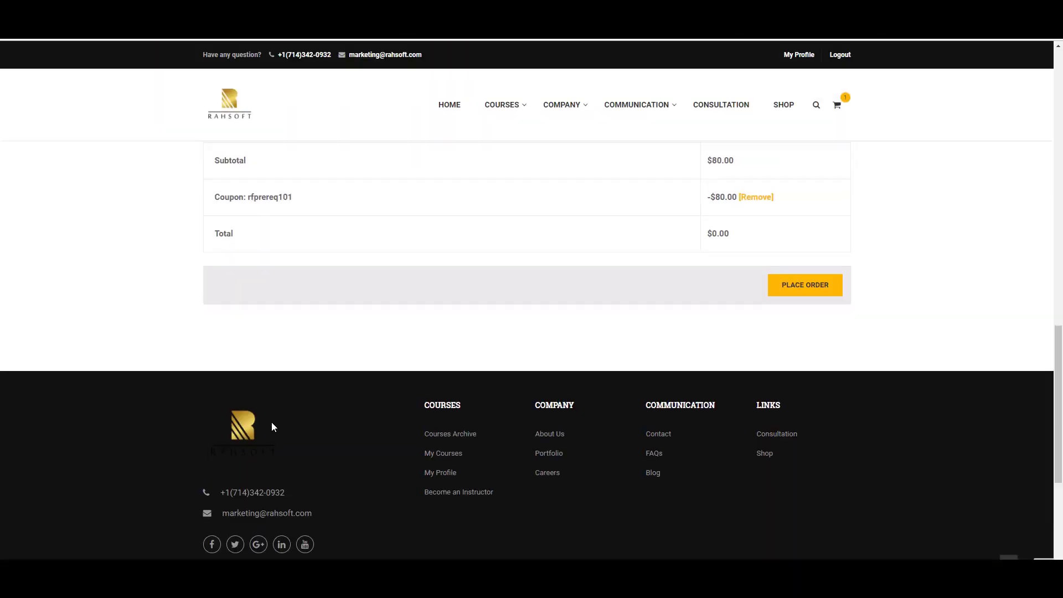
scroll("up", 3)
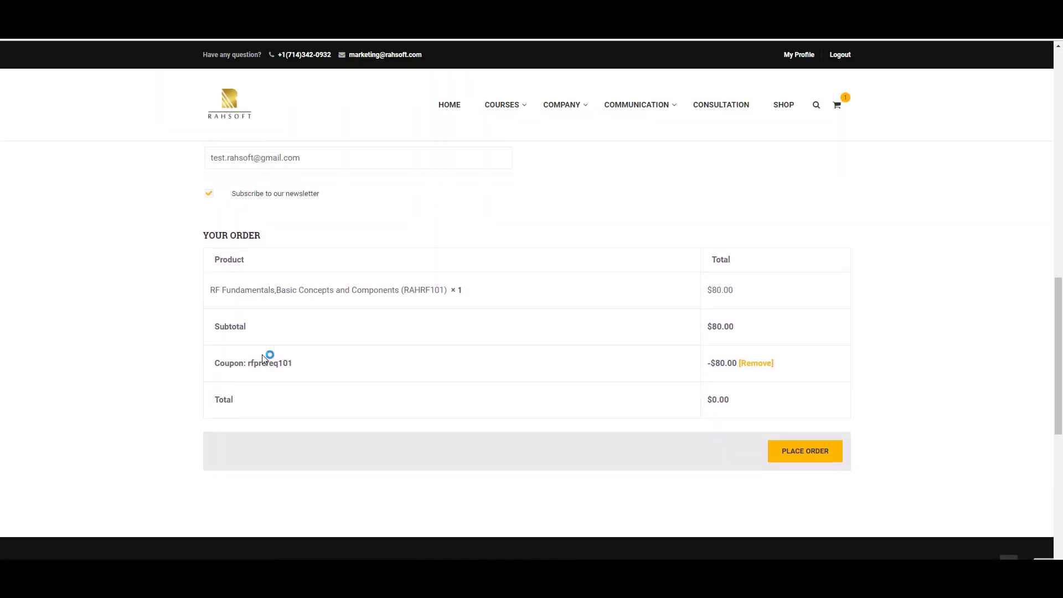